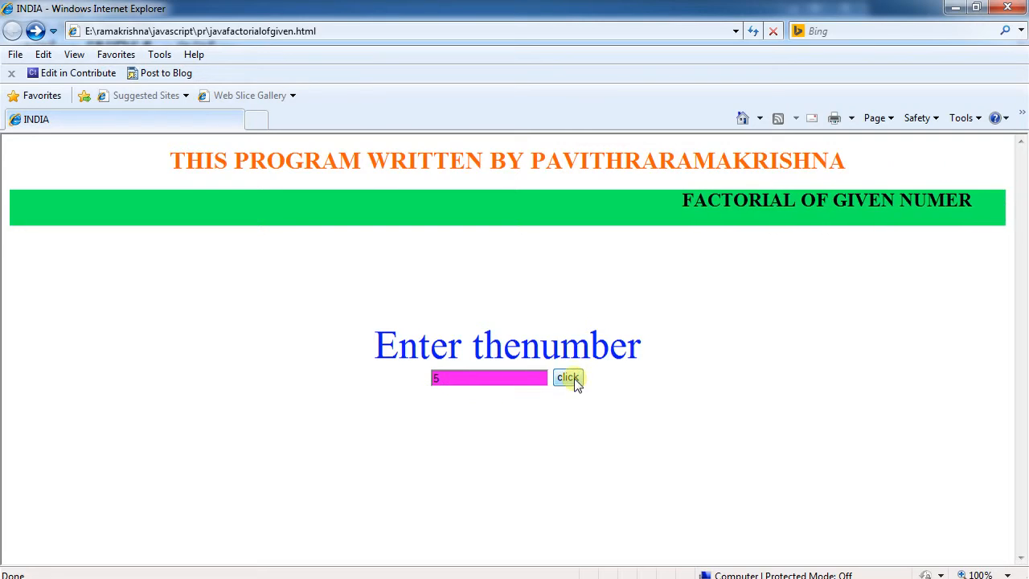
Submit the entered number in Internet Explorer to display 'Factorial of given number:3628800'.
left_click(568, 378)
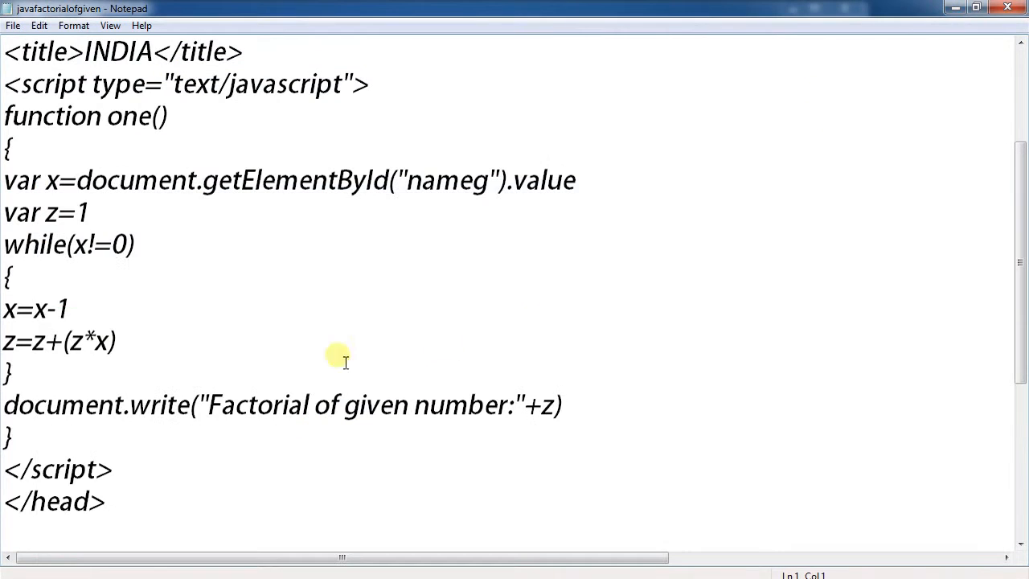
mouse_move(121, 124)
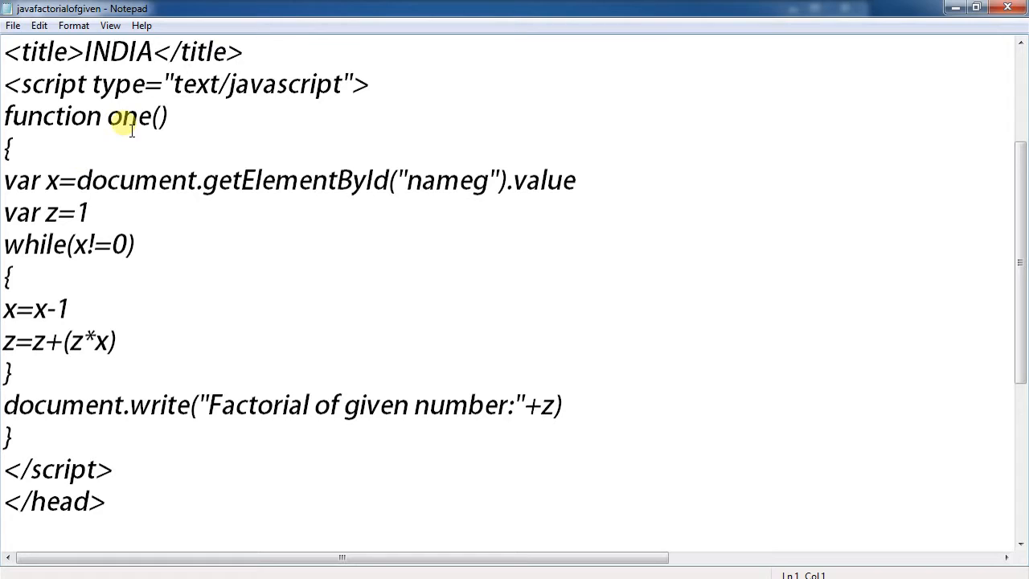
mouse_move(57, 200)
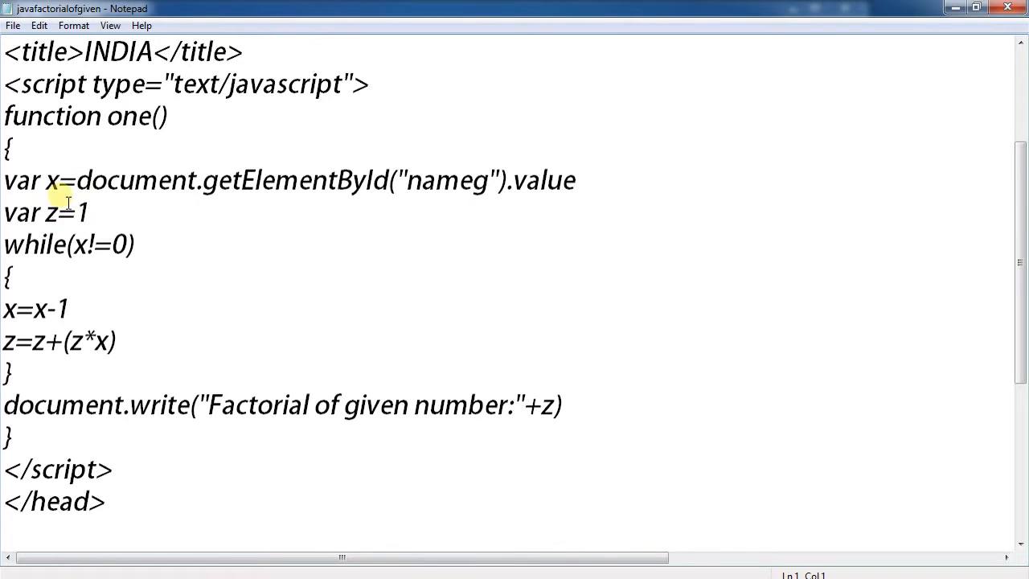
mouse_move(311, 217)
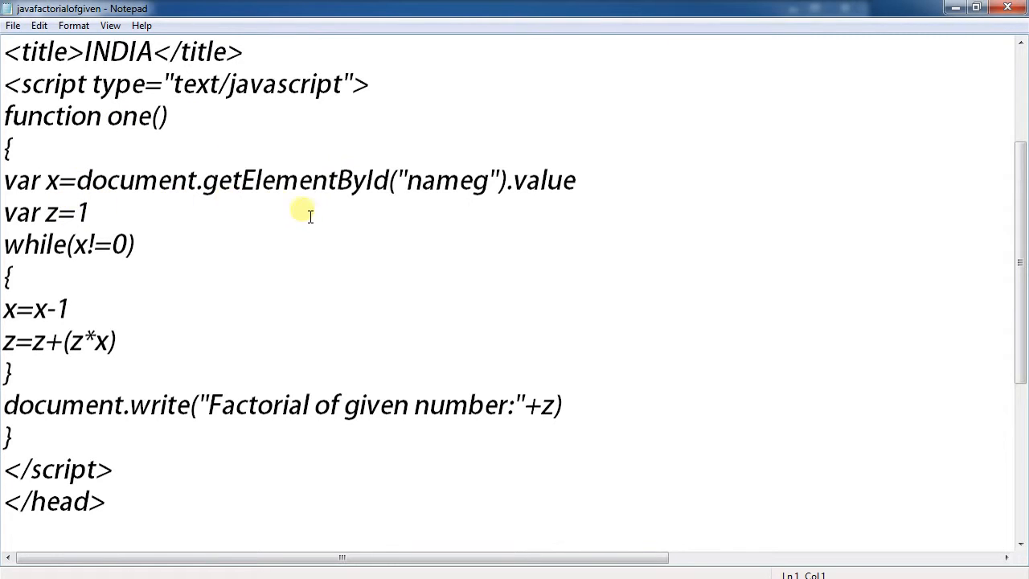
mouse_move(438, 195)
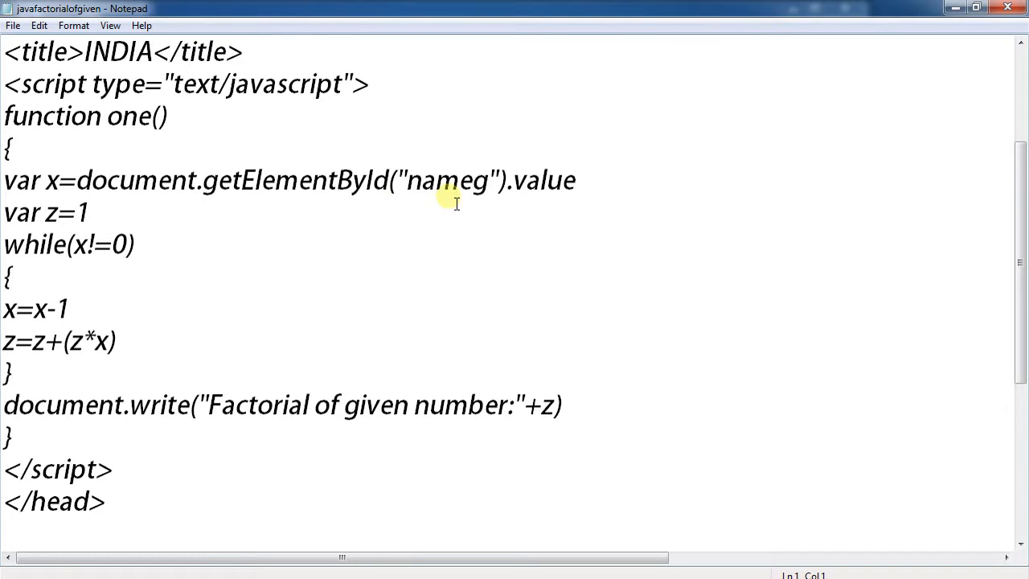
mouse_move(40, 233)
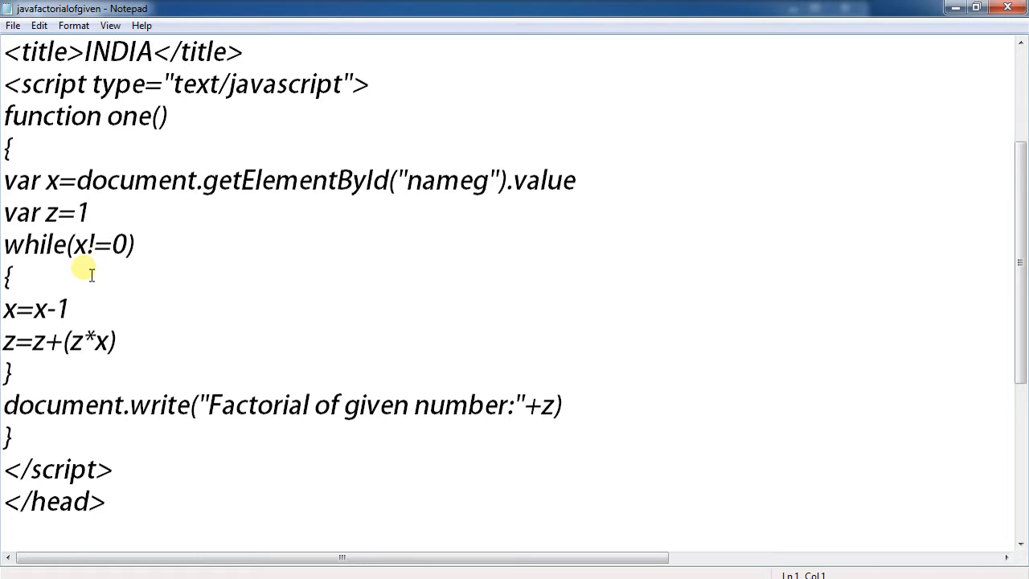
mouse_move(158, 265)
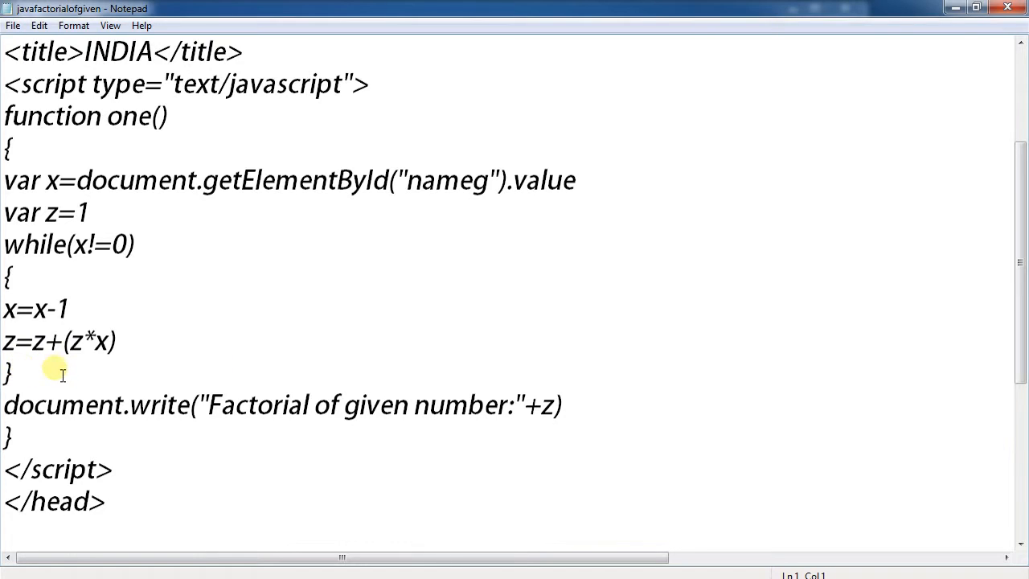
mouse_move(121, 374)
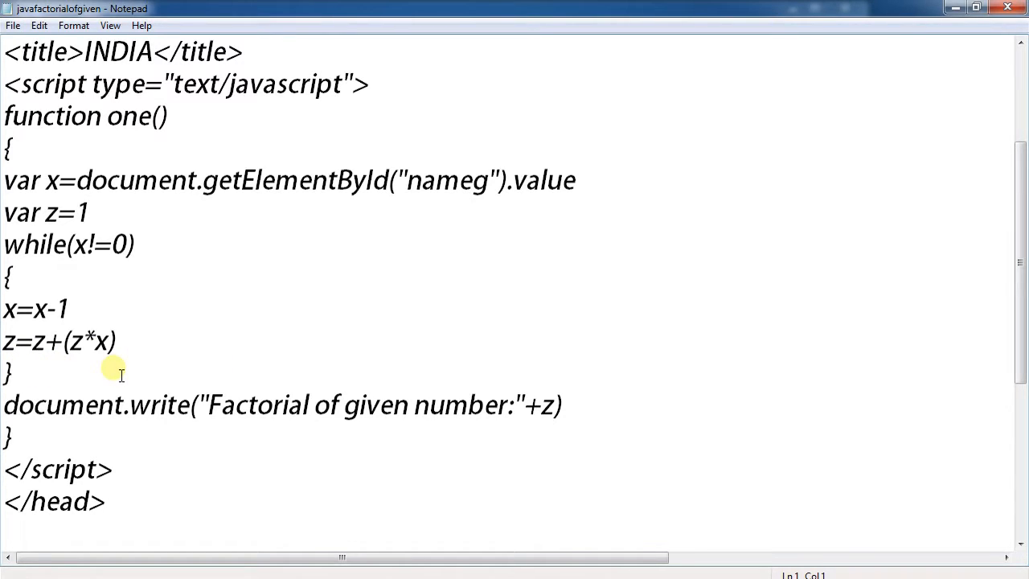
mouse_move(97, 357)
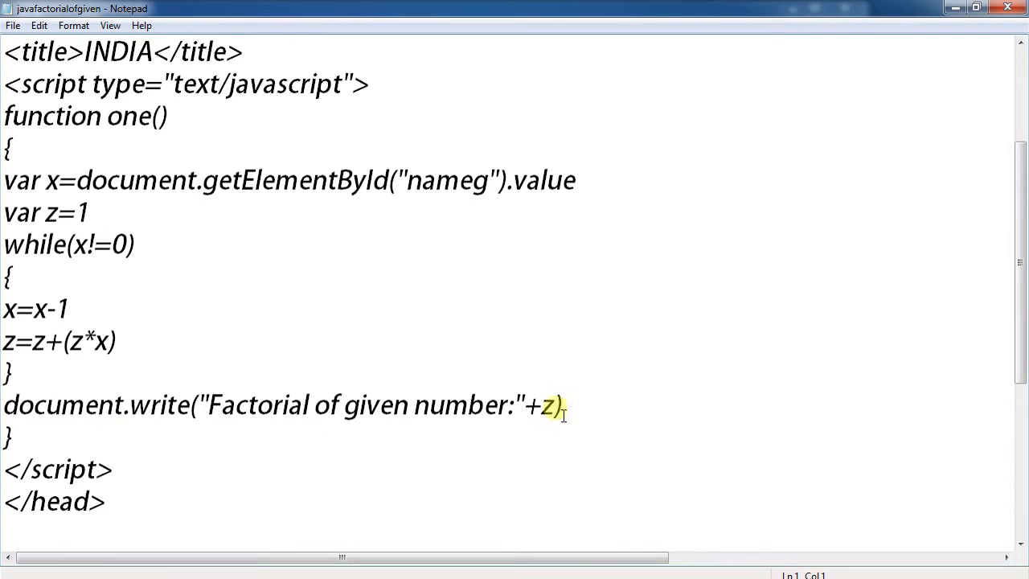
scroll("down", 3)
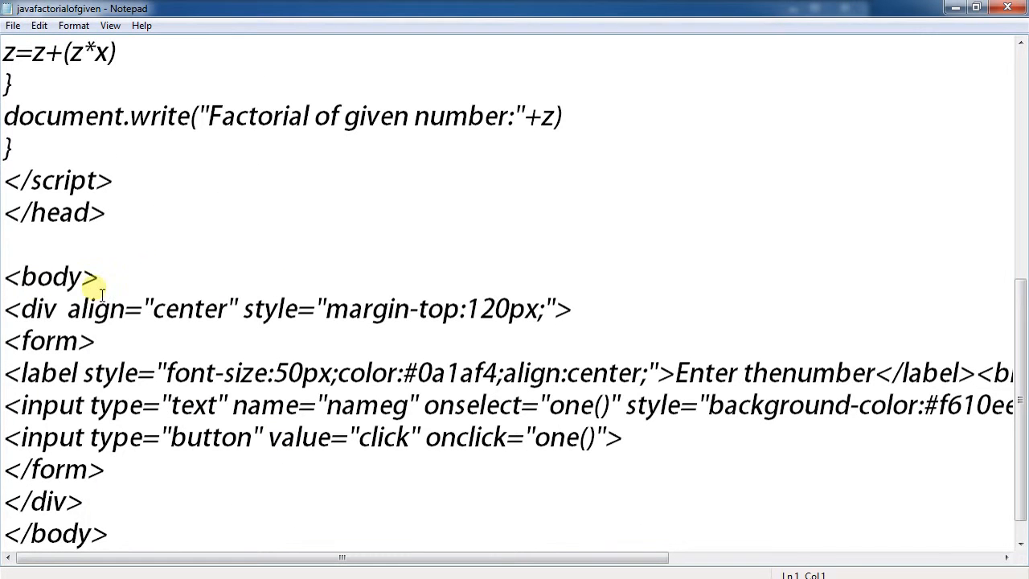
mouse_move(77, 329)
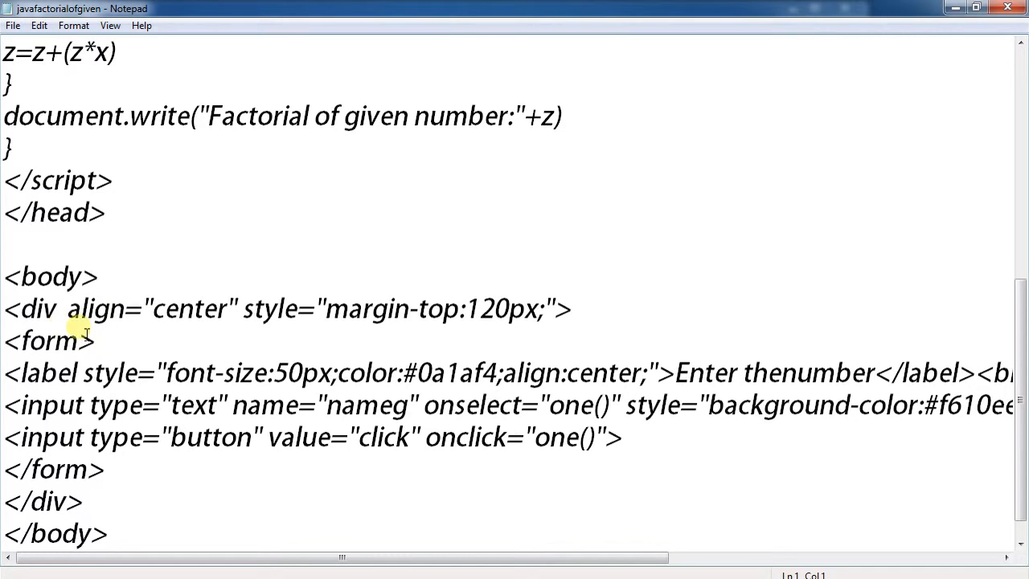
mouse_move(334, 338)
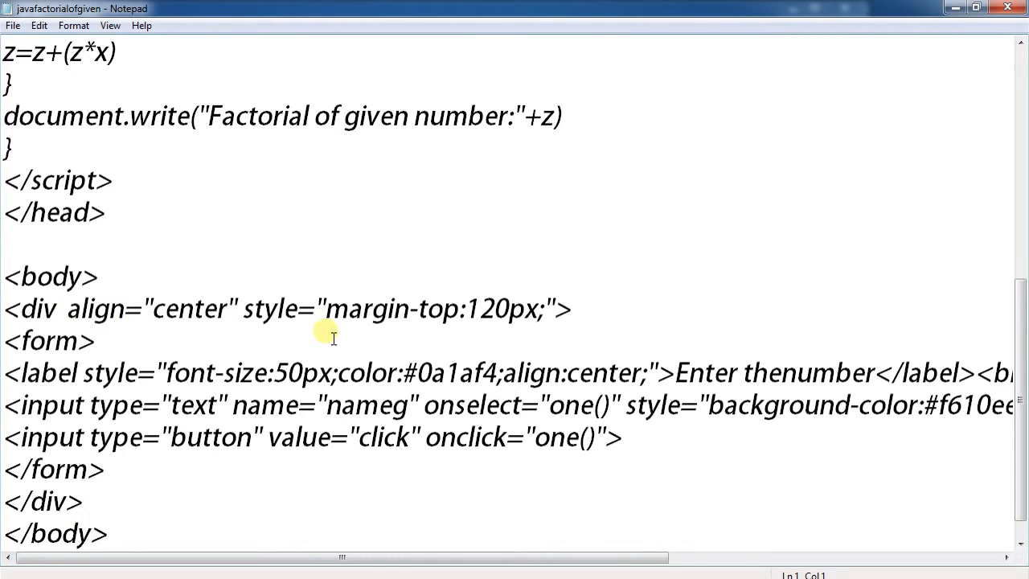
mouse_move(404, 317)
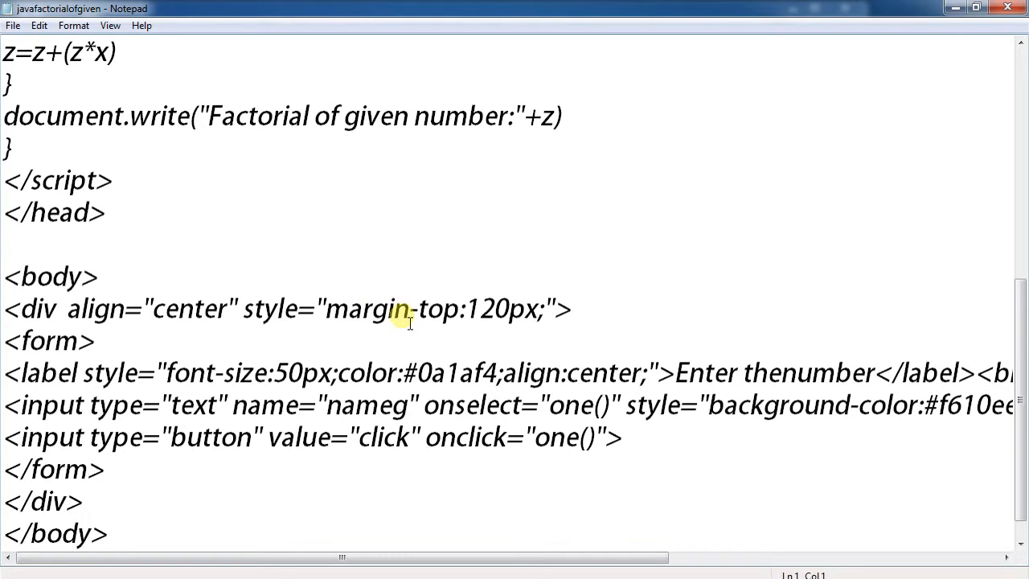
mouse_move(489, 329)
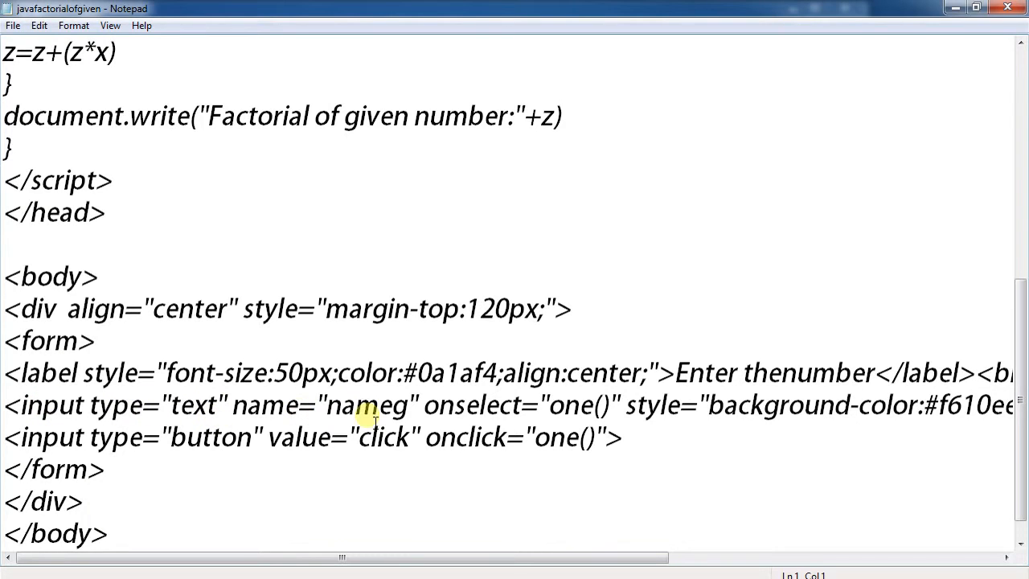
mouse_move(488, 436)
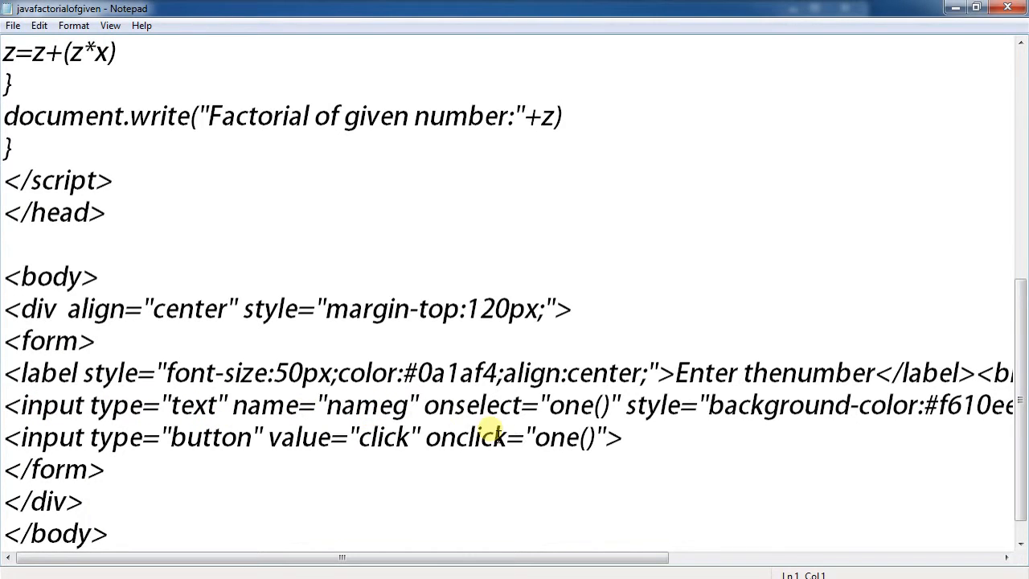
mouse_move(707, 428)
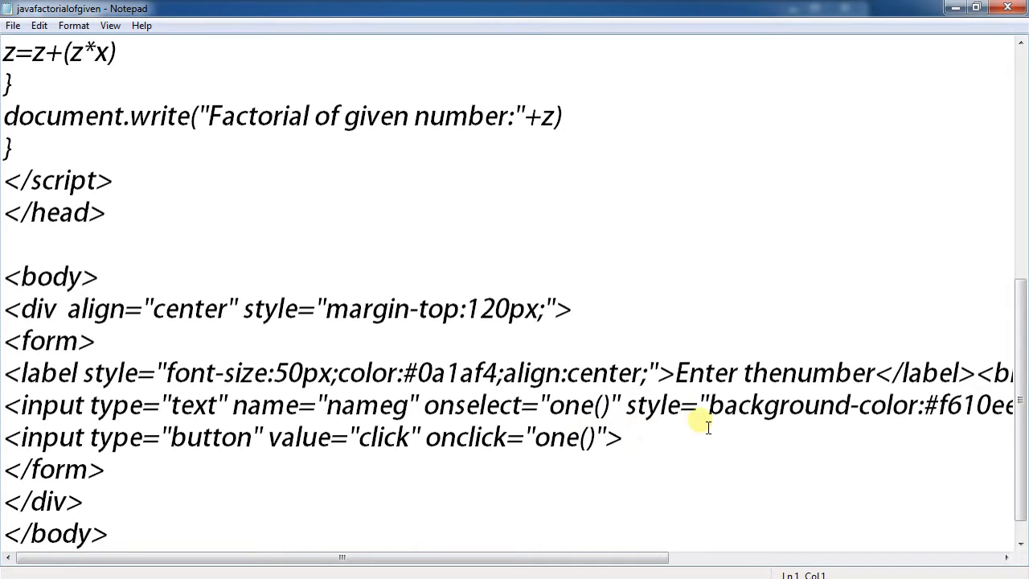
mouse_move(211, 470)
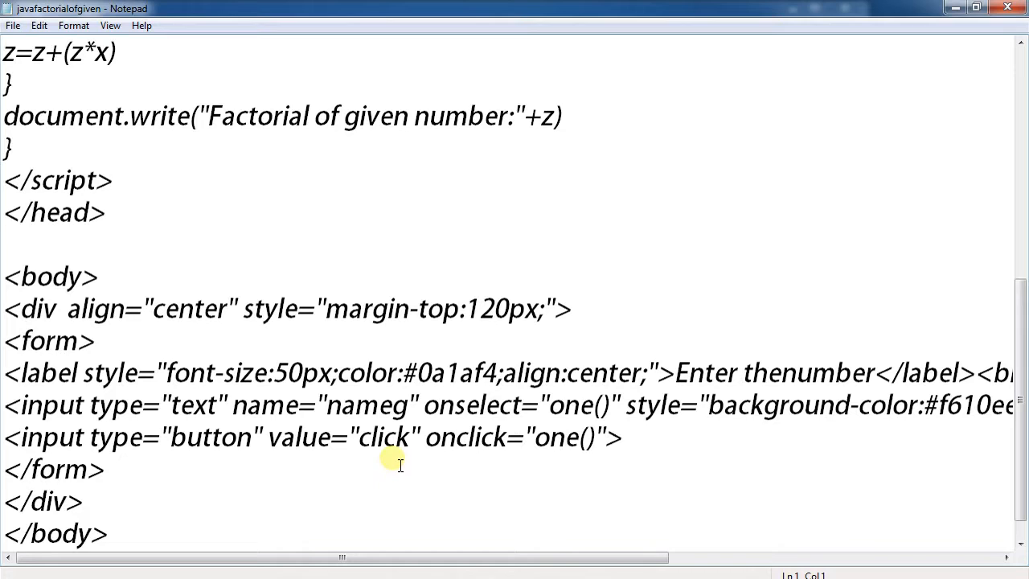
mouse_move(538, 476)
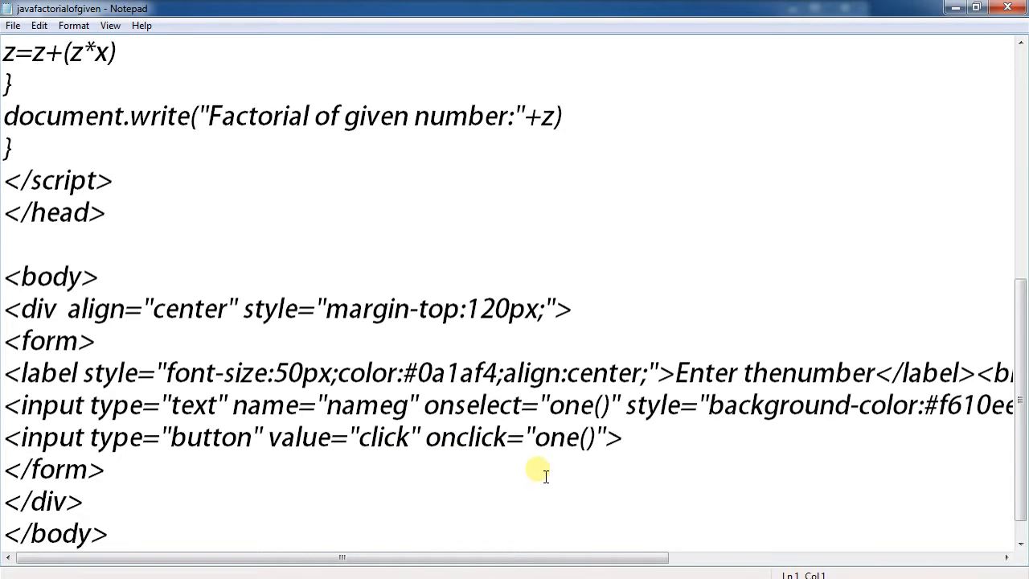
mouse_move(299, 476)
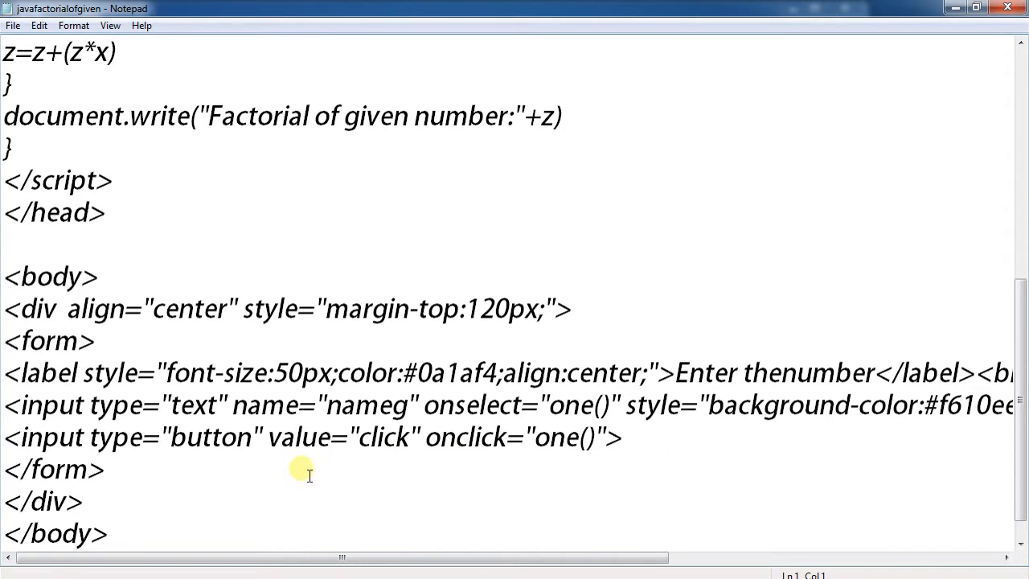
scroll("down", 3)
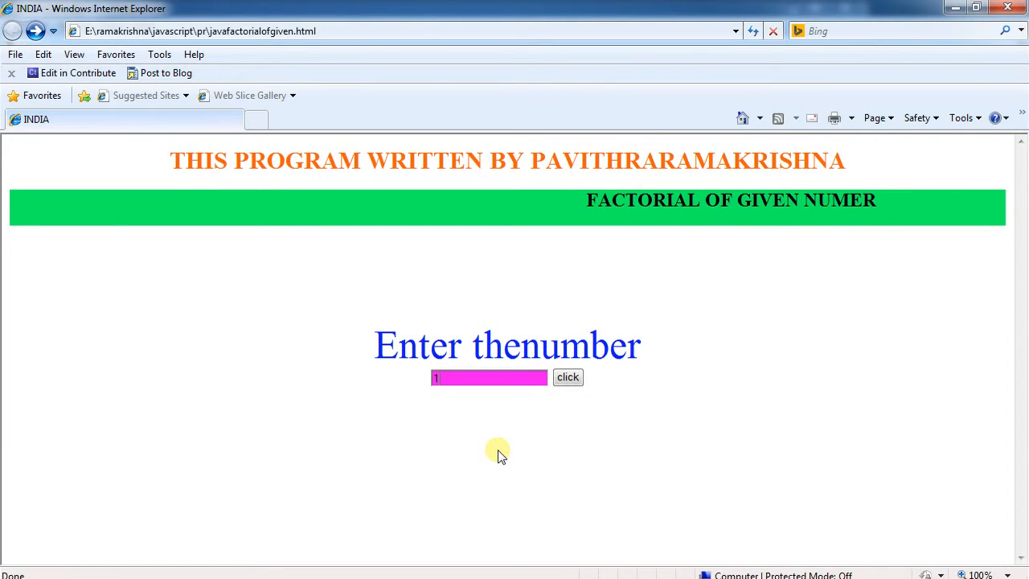
left_click(568, 377)
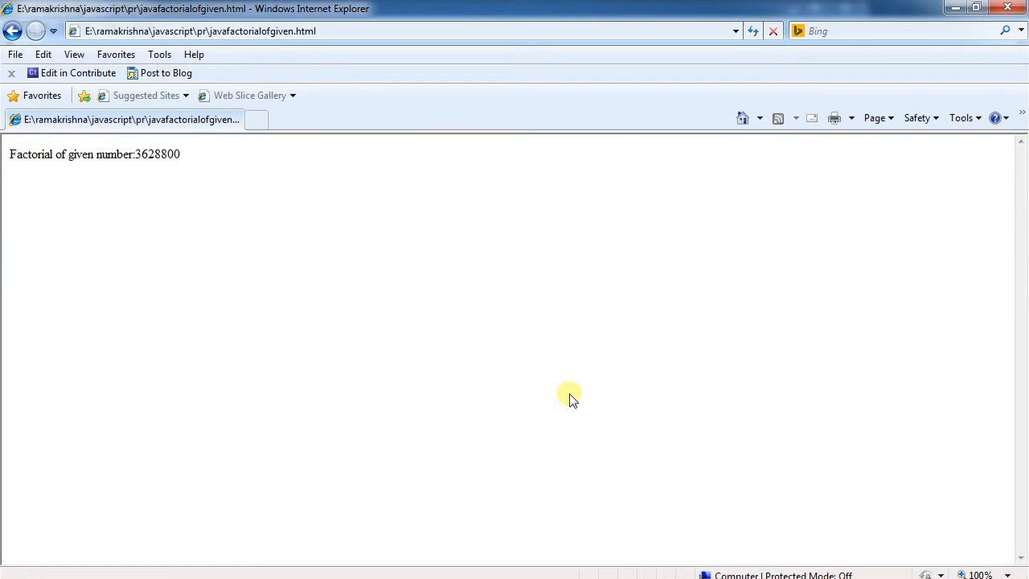